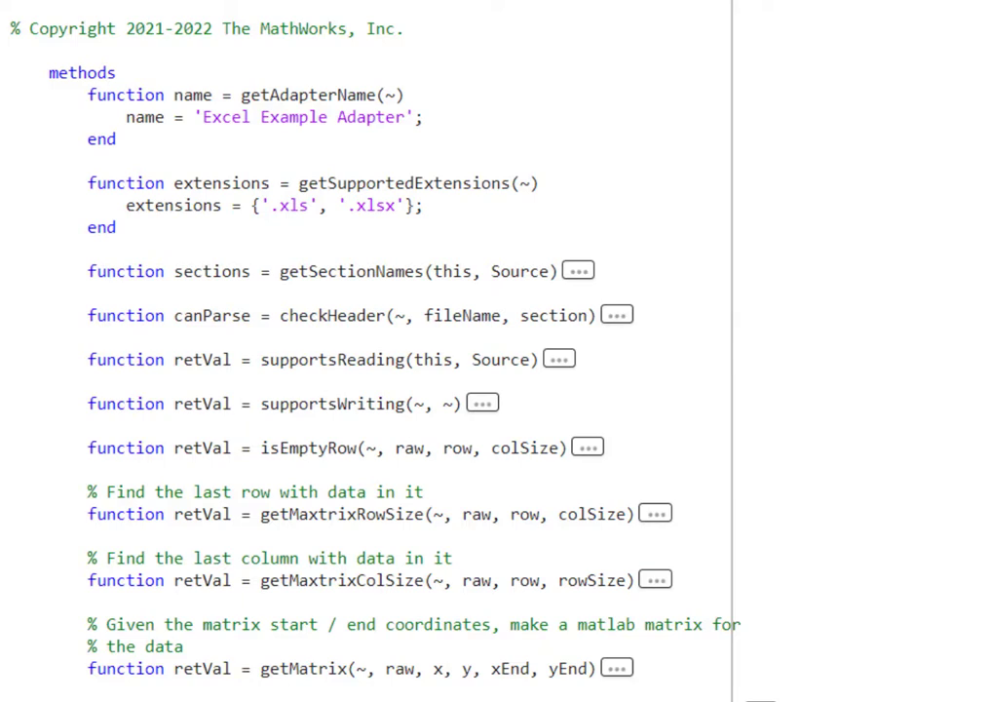
pyautogui.moveTo(363, 152)
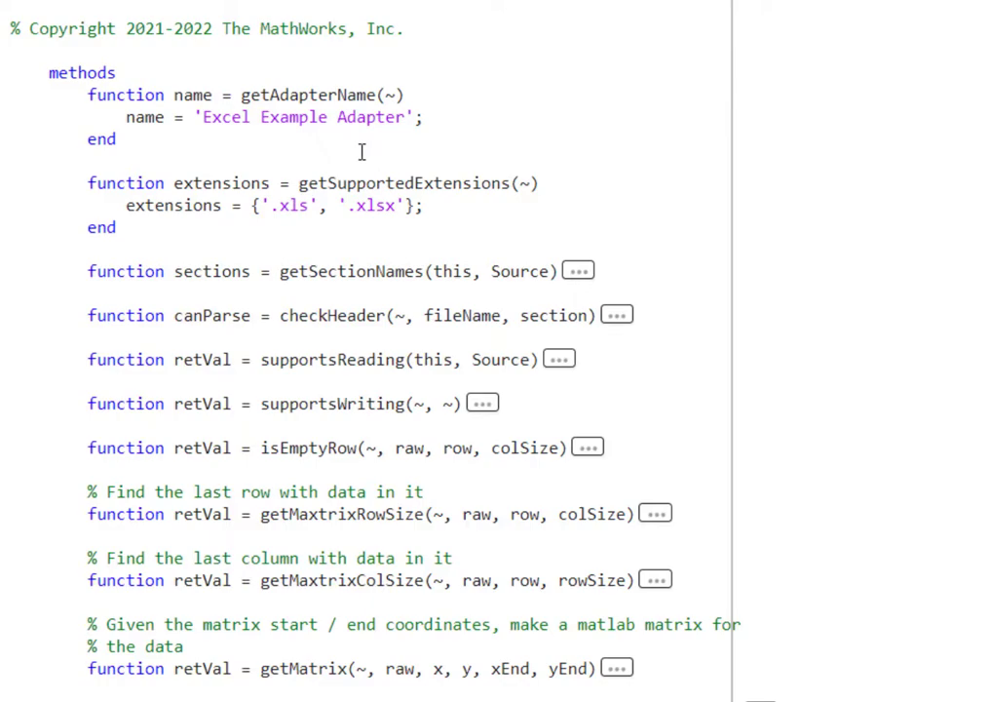
pyautogui.moveTo(372, 86)
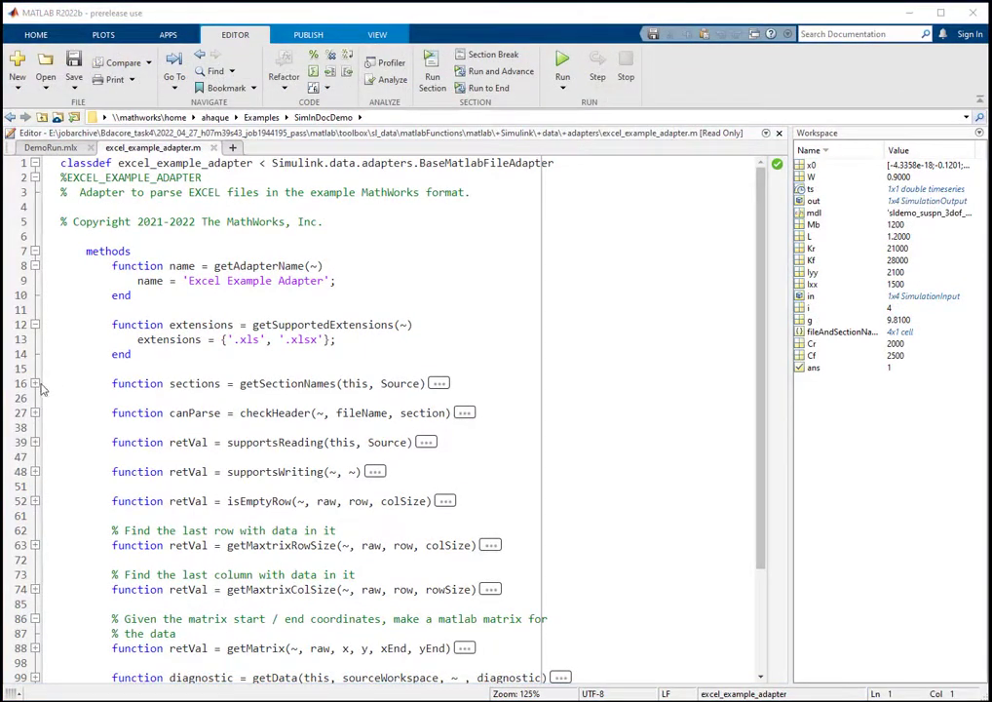
# Expand getSectionNames in excel_example_adapter.m, then switch back to DemoRun.mlx.
pyautogui.click(35, 382)
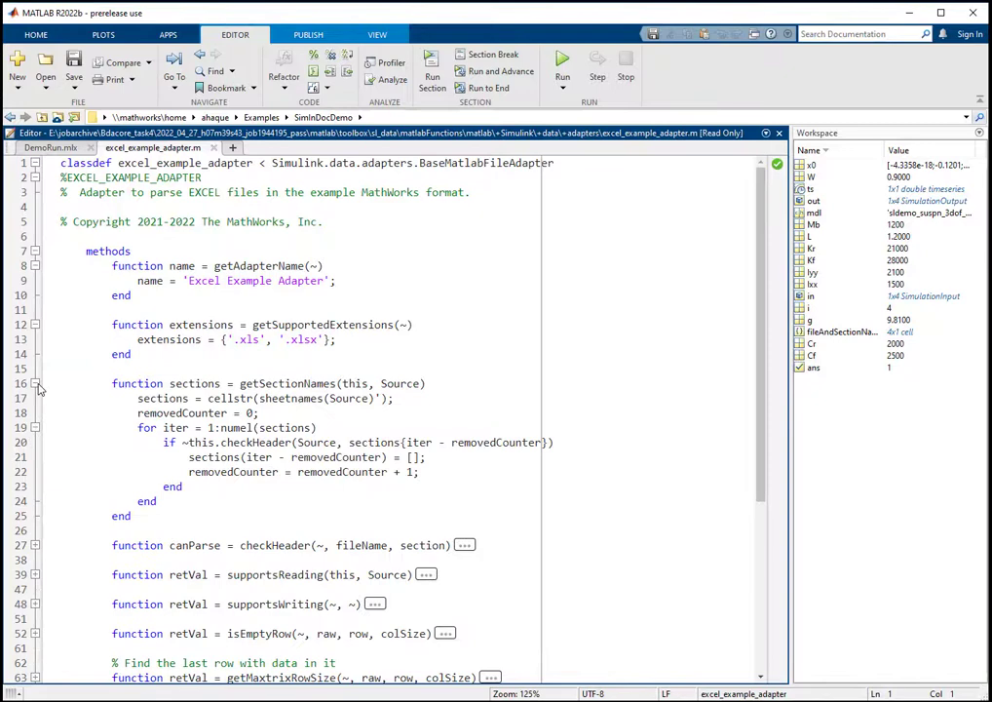
pyautogui.click(35, 382)
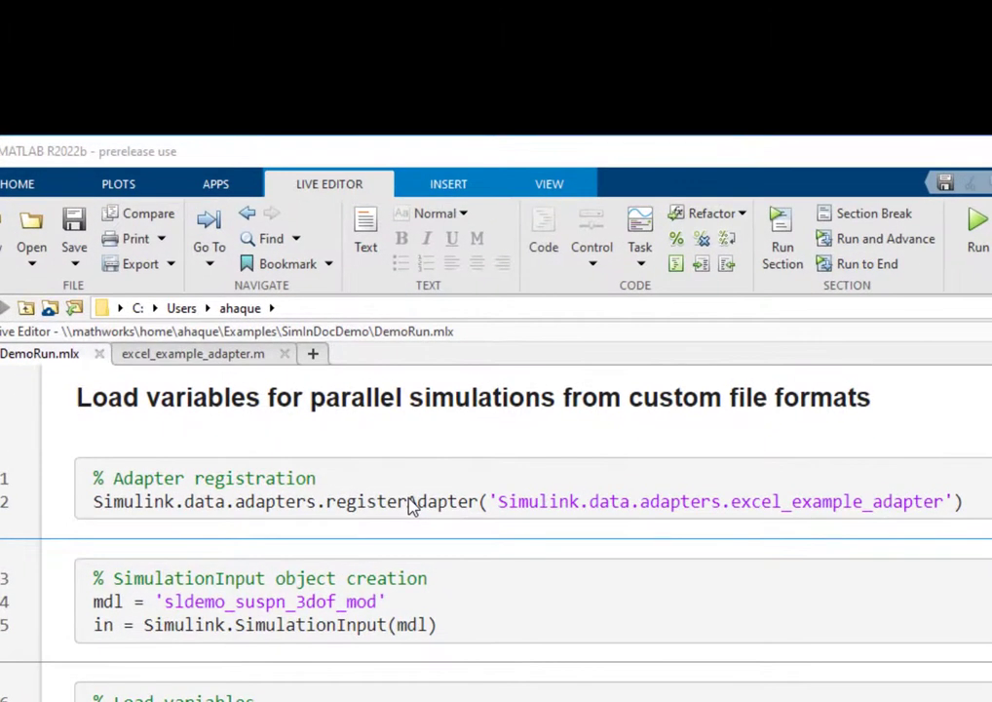
pyautogui.moveTo(411, 499)
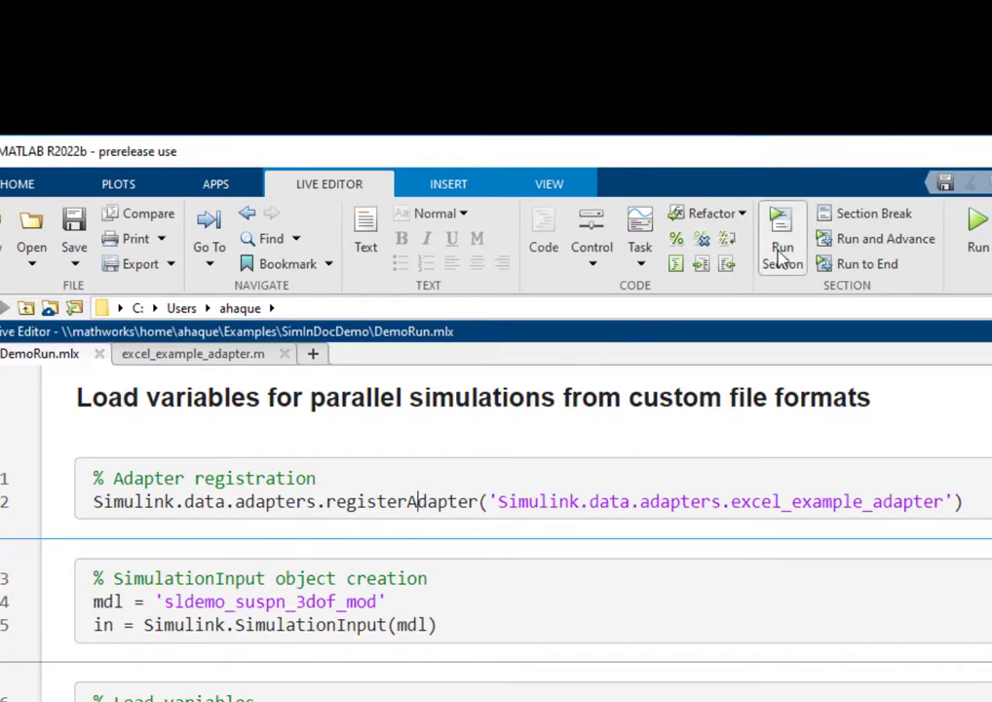
# Run the adapter registration section so it returns logical 1.
pyautogui.click(781, 234)
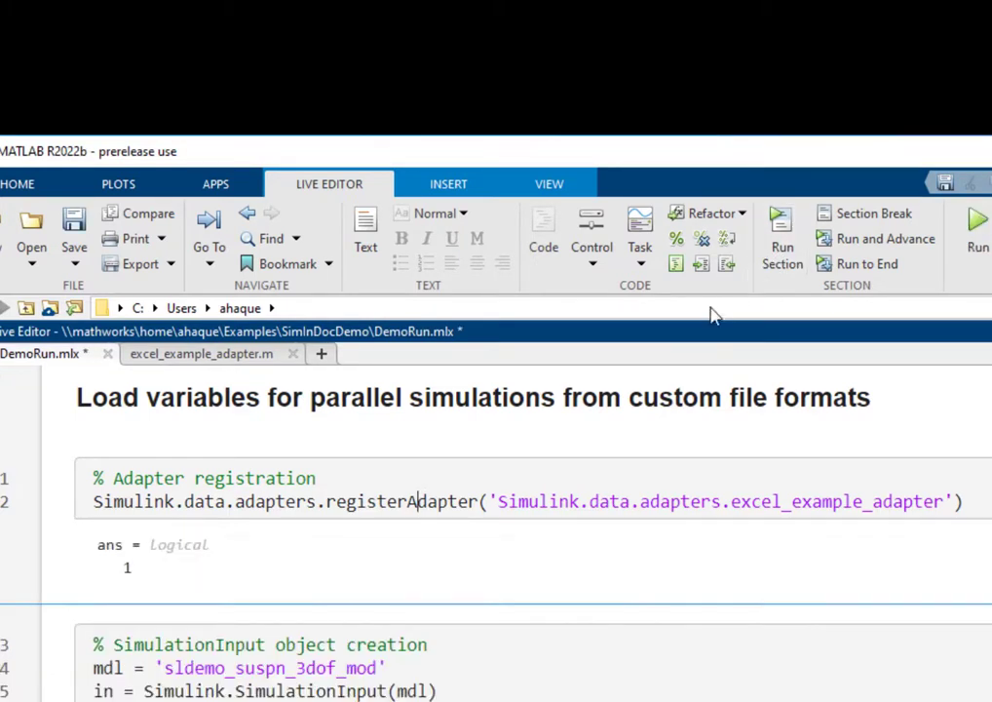
pyautogui.moveTo(583, 466)
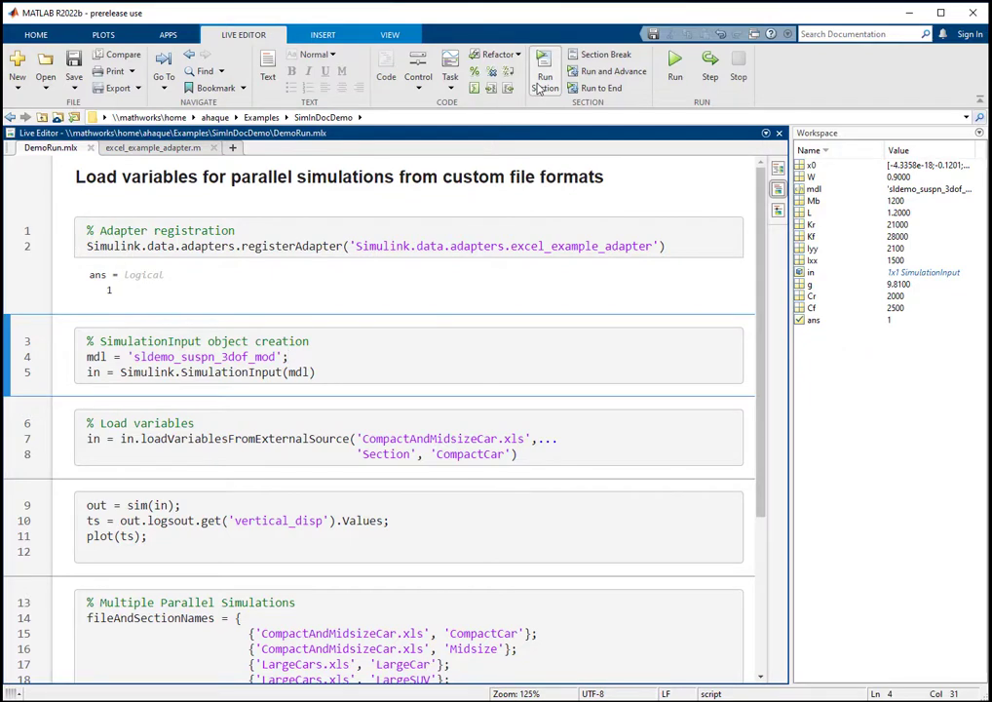
# Run the SimulationInput creation section and load the five CompactCar variables into it.
pyautogui.click(545, 76)
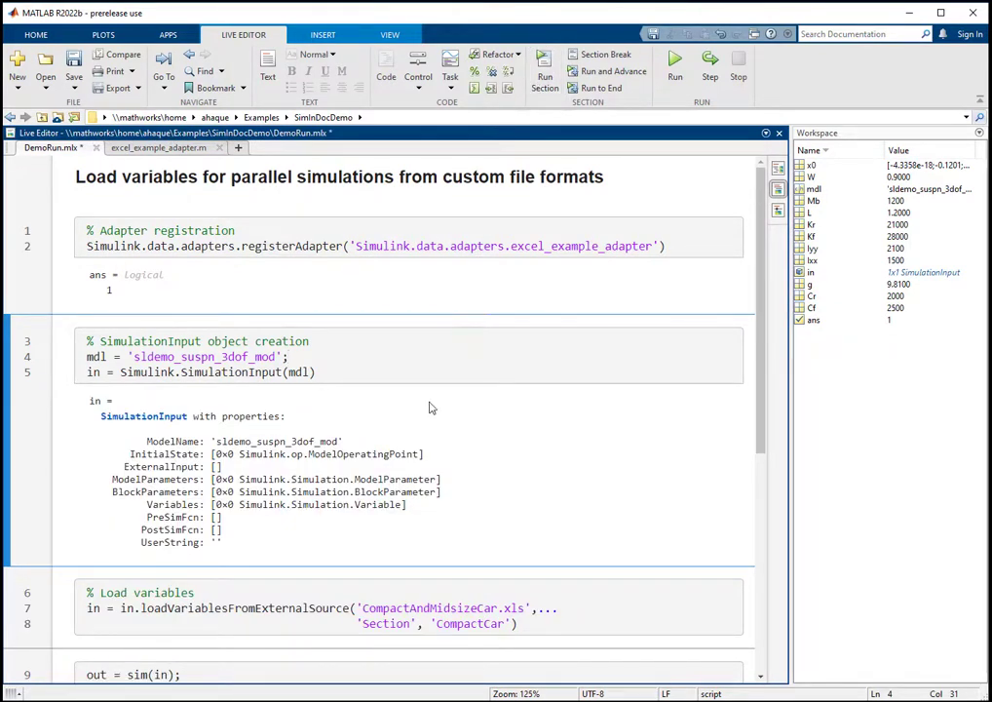
pyautogui.scroll(-3)
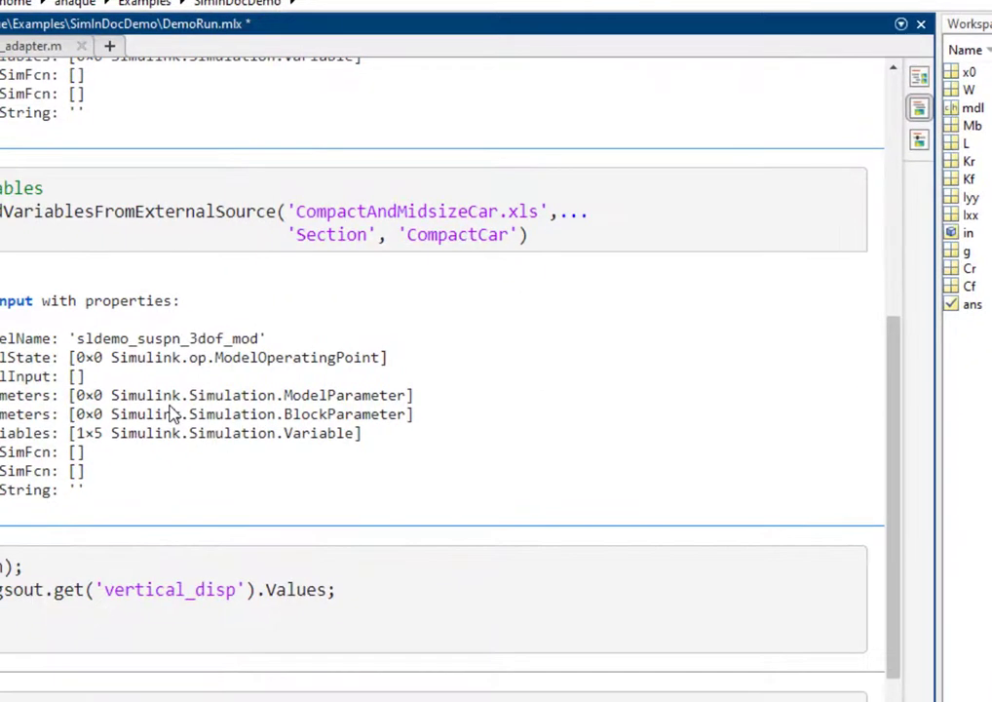
pyautogui.moveTo(144, 434)
pyautogui.write('plot(ts);')
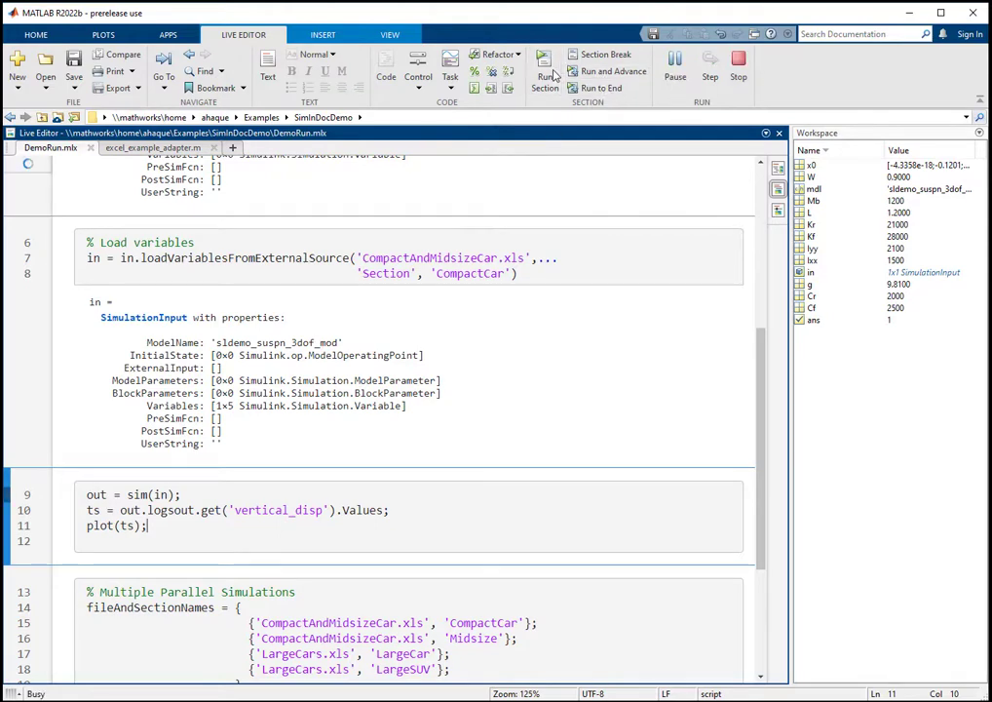
# Run the simulation section and inspect the vertical displacement time series from the CompactCar inputs.
pyautogui.click(546, 61)
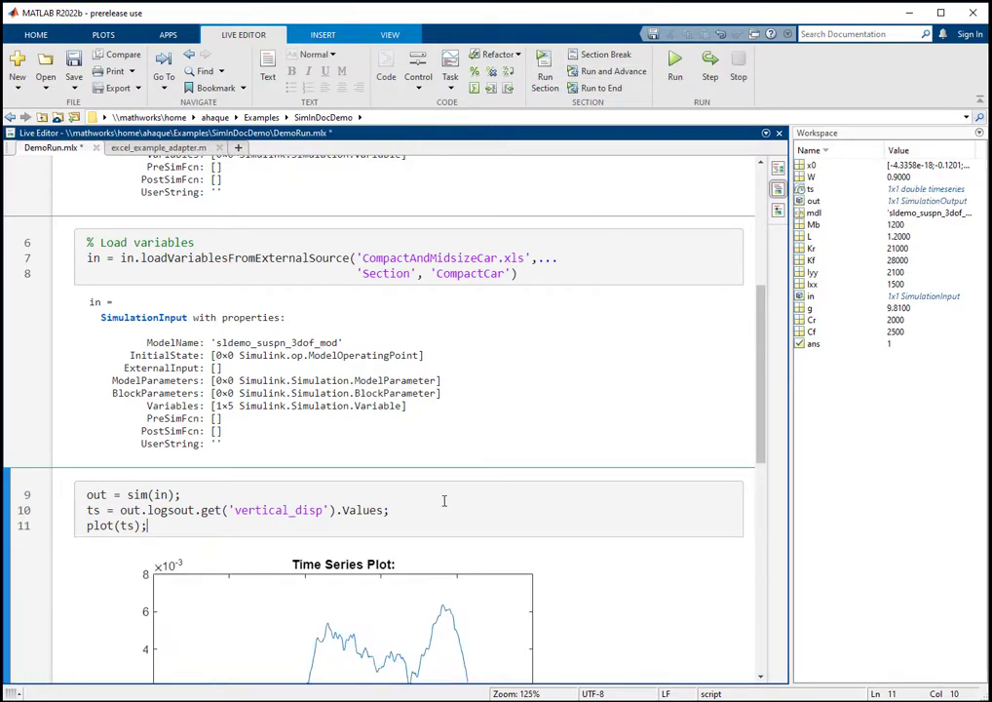
pyautogui.scroll(-3)
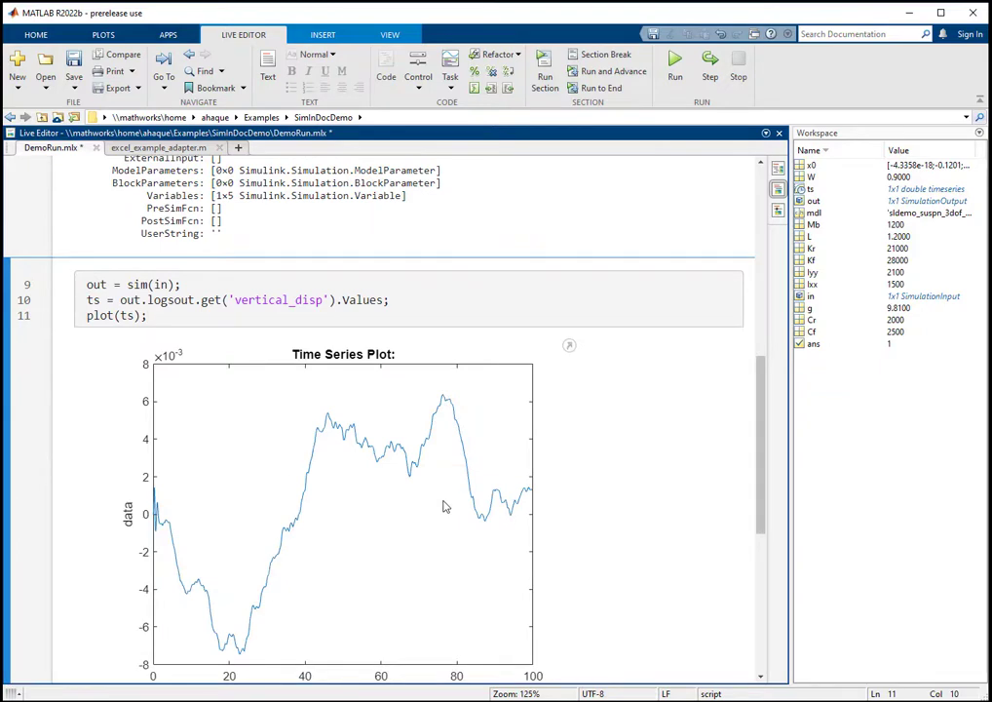
pyautogui.scroll(-3)
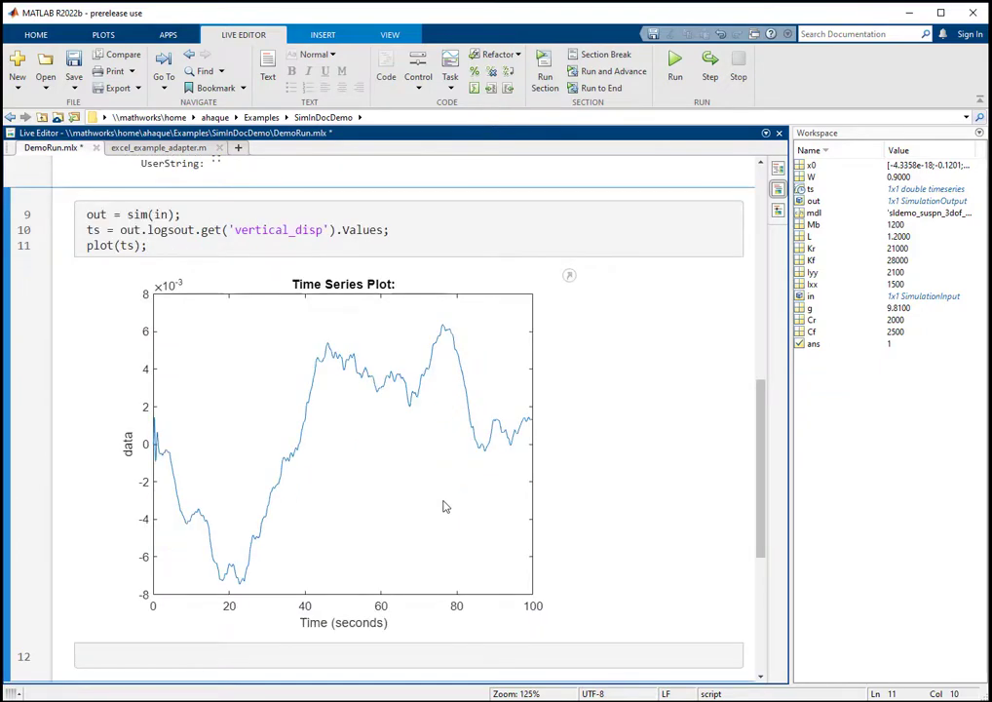
pyautogui.click(343, 438)
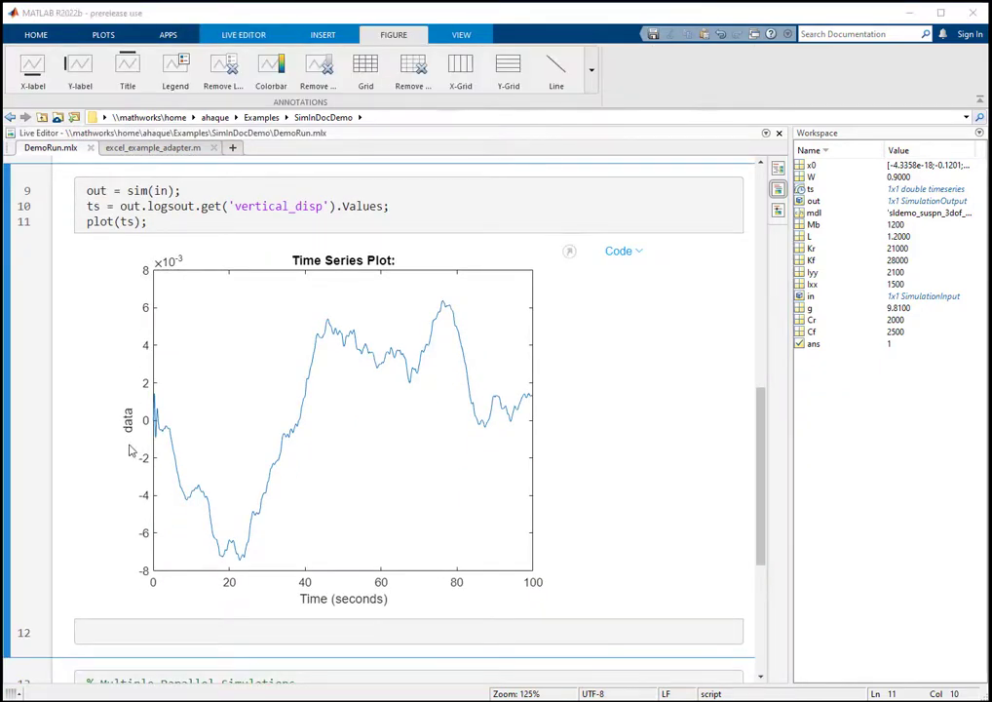
pyautogui.scroll(-3)
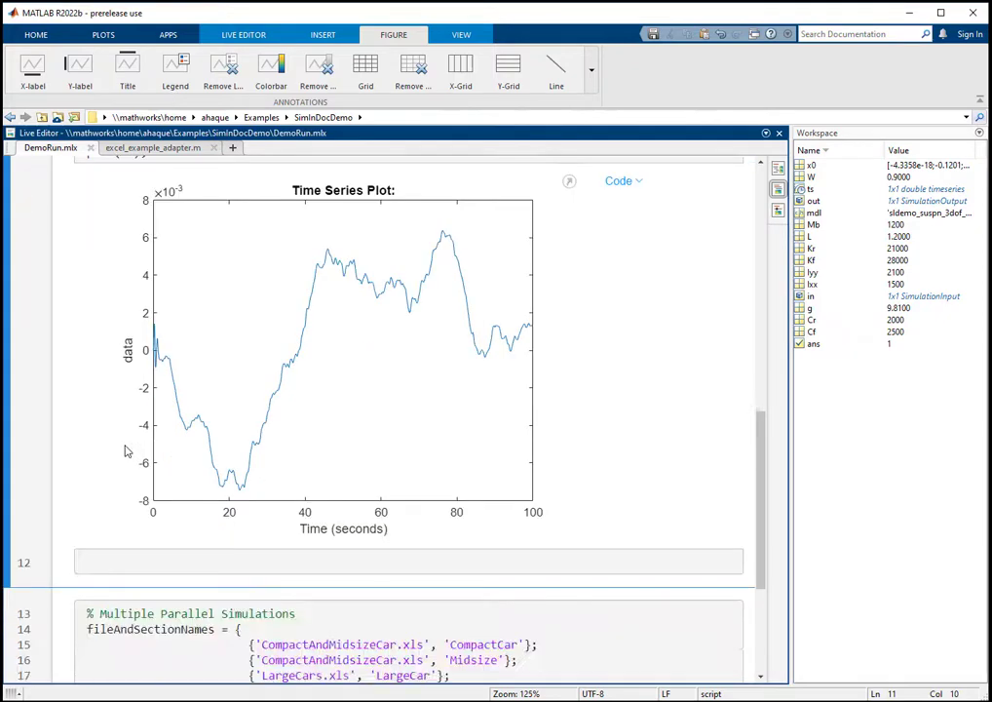
pyautogui.scroll(-3)
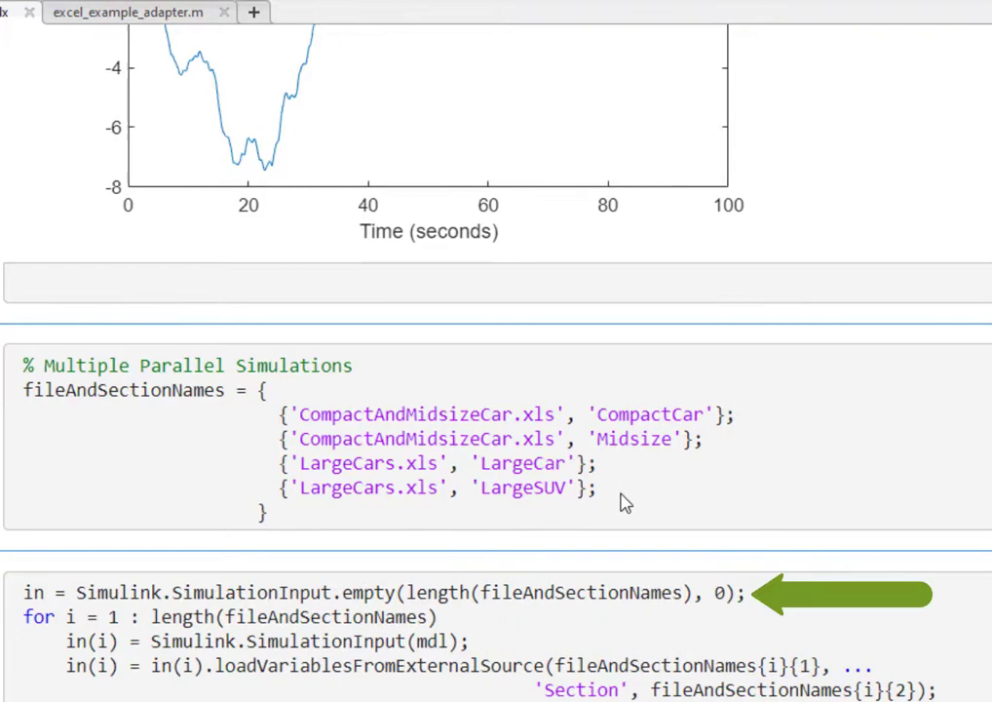
# Run the four file/section name definitions and the for-loop building the 1x4 SimulationInput array.
pyautogui.click(612, 487)
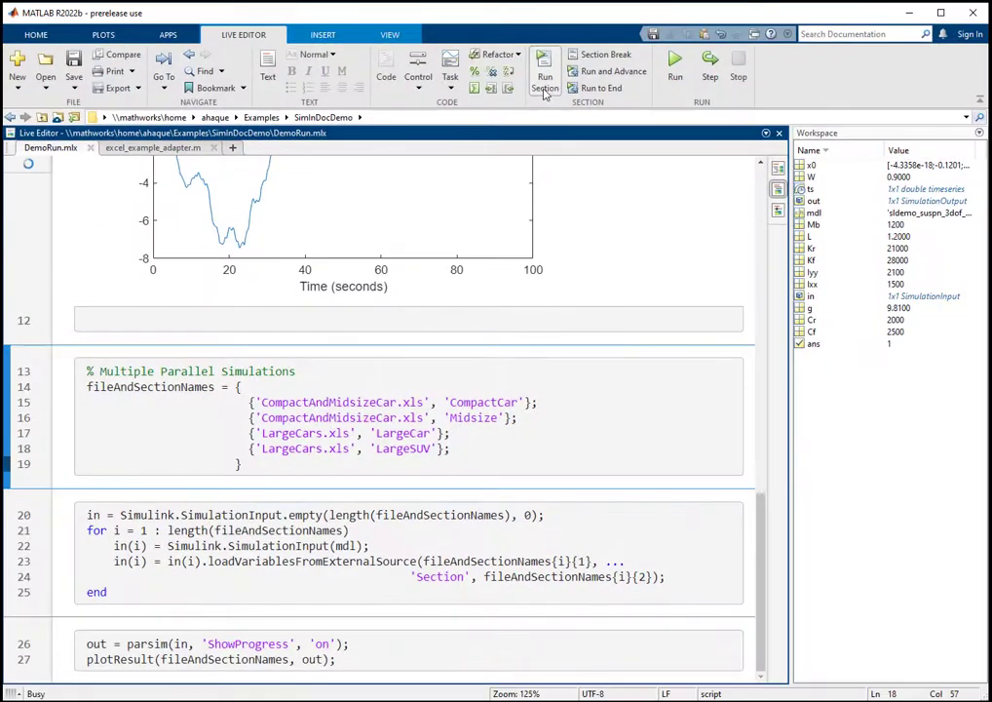
pyautogui.click(546, 76)
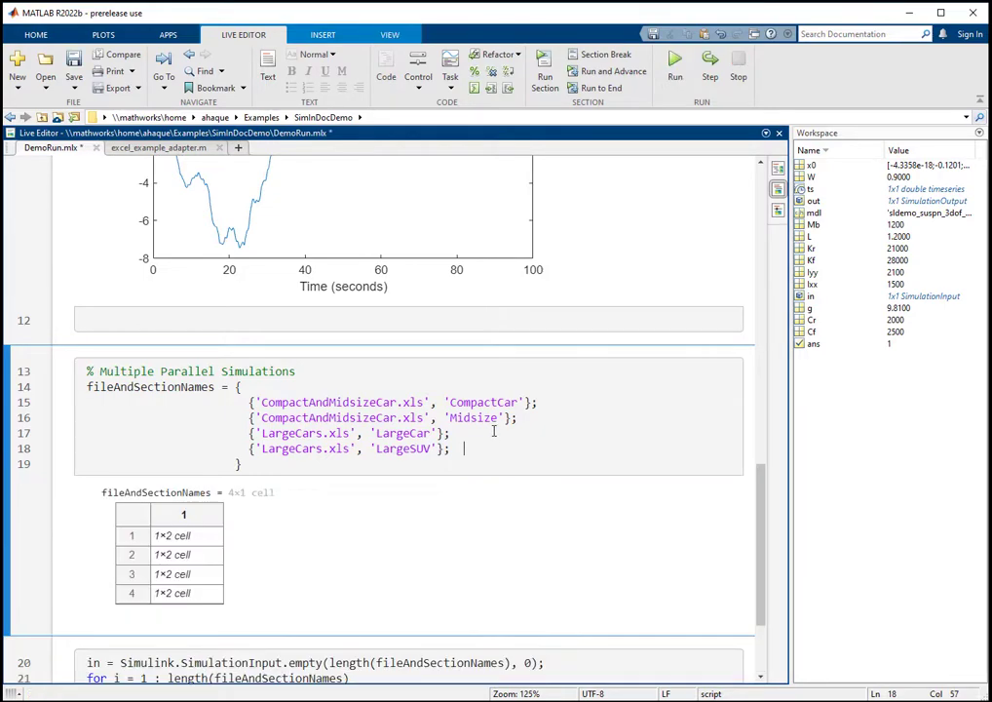
pyautogui.scroll(-3)
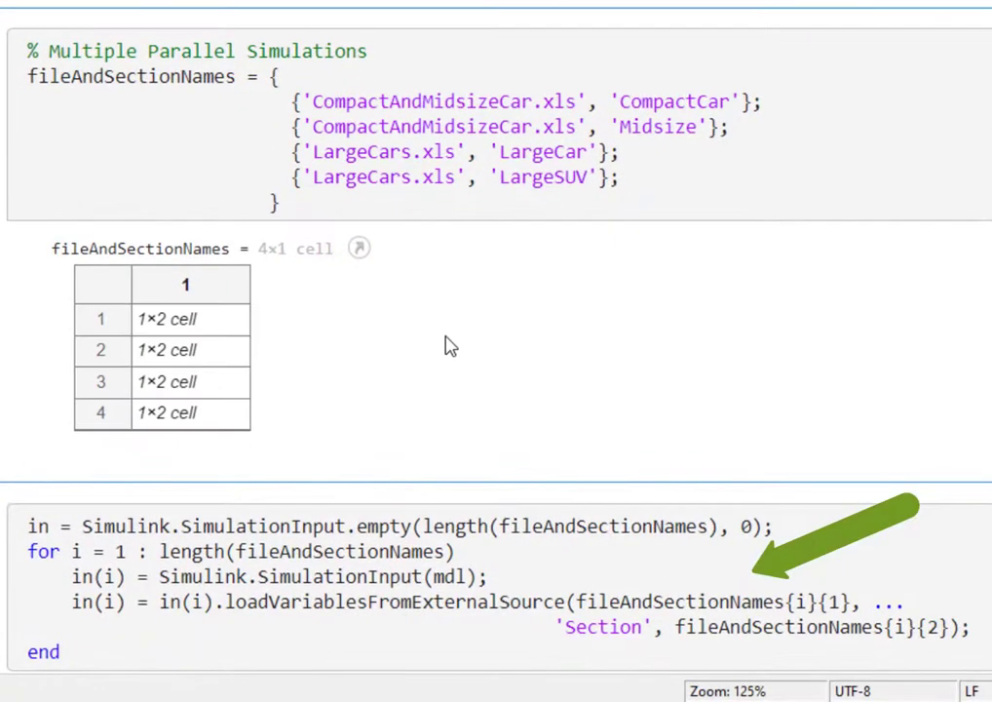
pyautogui.scroll(-3)
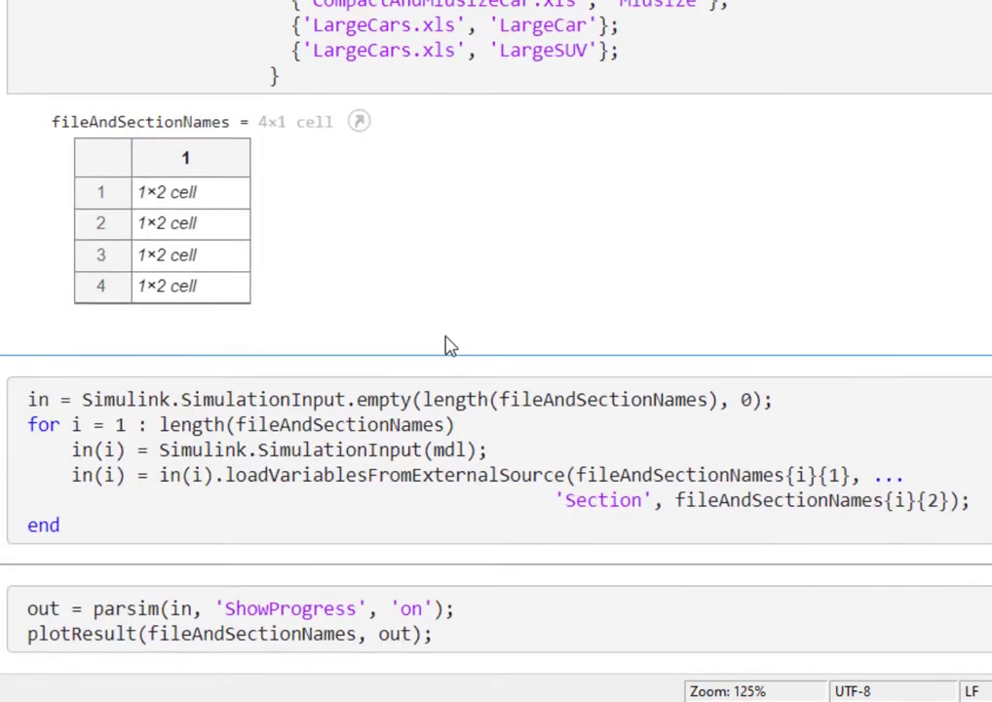
pyautogui.moveTo(448, 475)
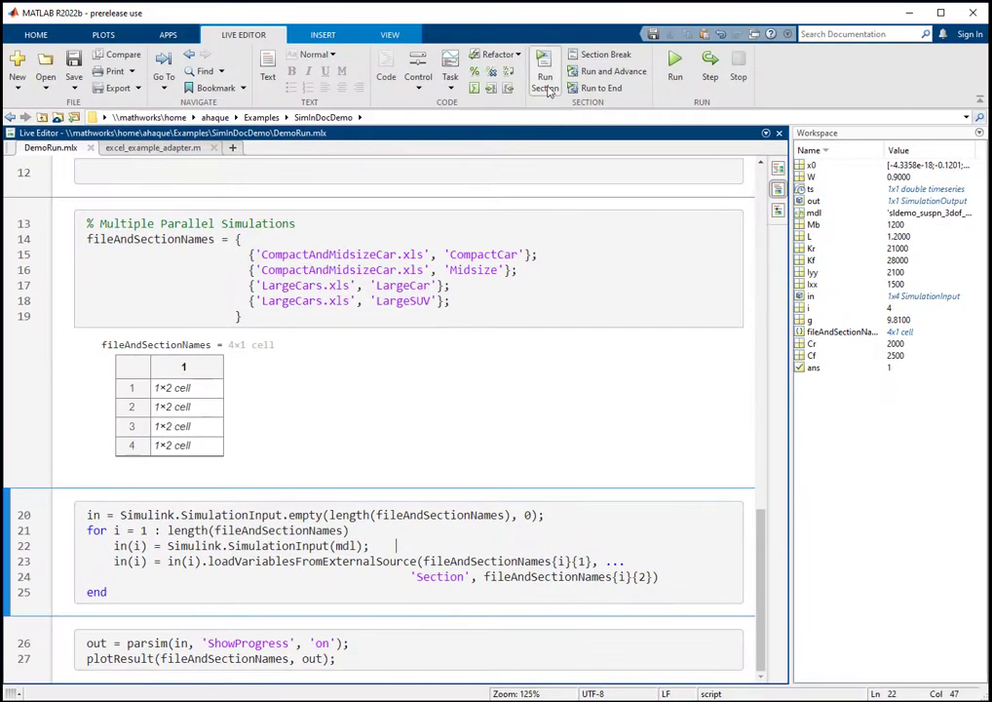
pyautogui.click(544, 69)
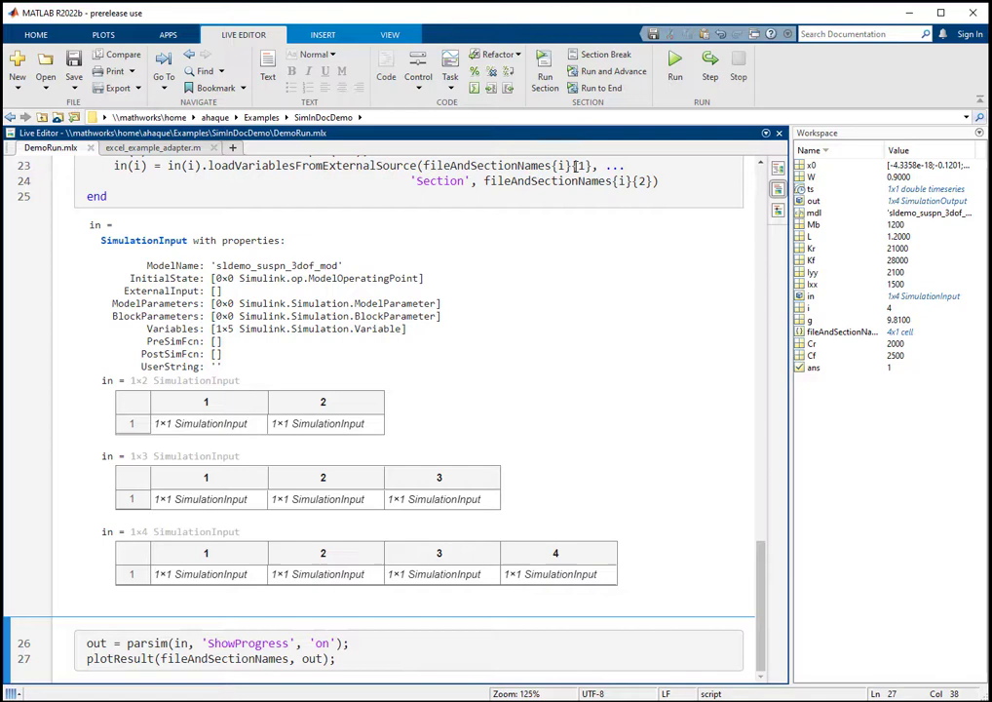
# Run parsim and view the 3-DoF suspension response plot with CompactCar, Midsize, LargeCar and LargeSUV curves.
pyautogui.click(675, 62)
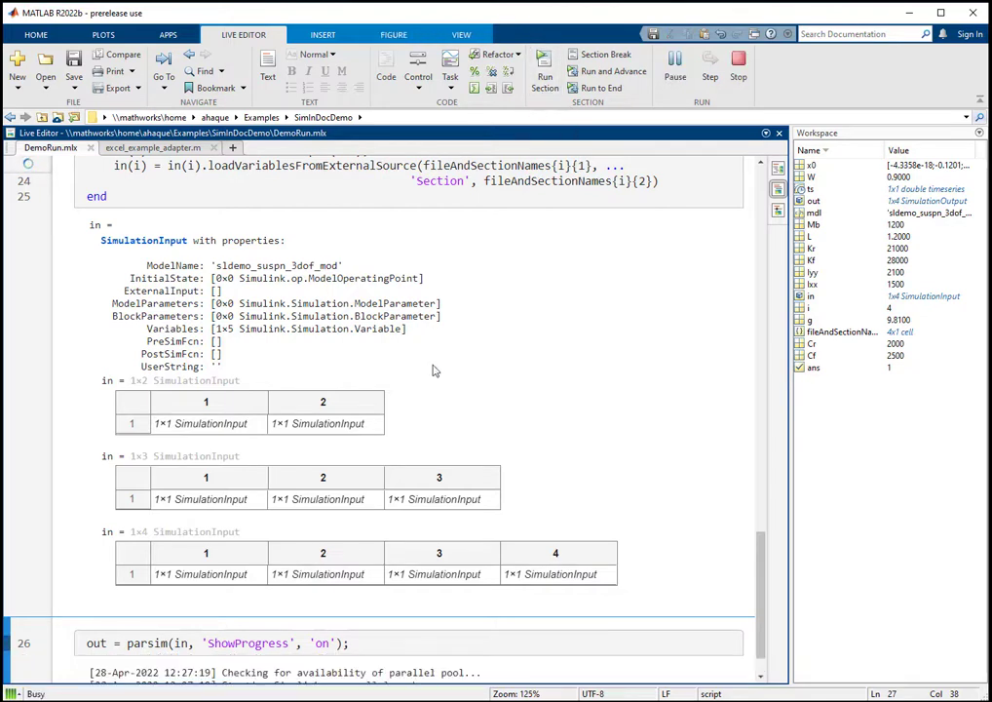
pyautogui.scroll(-3)
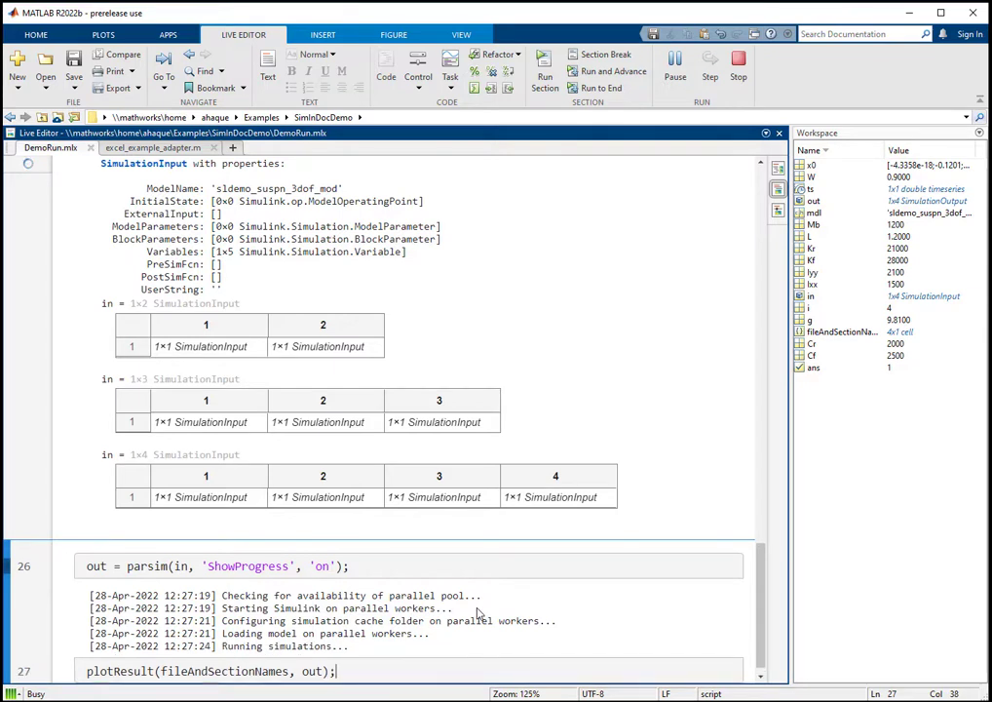
pyautogui.scroll(3)
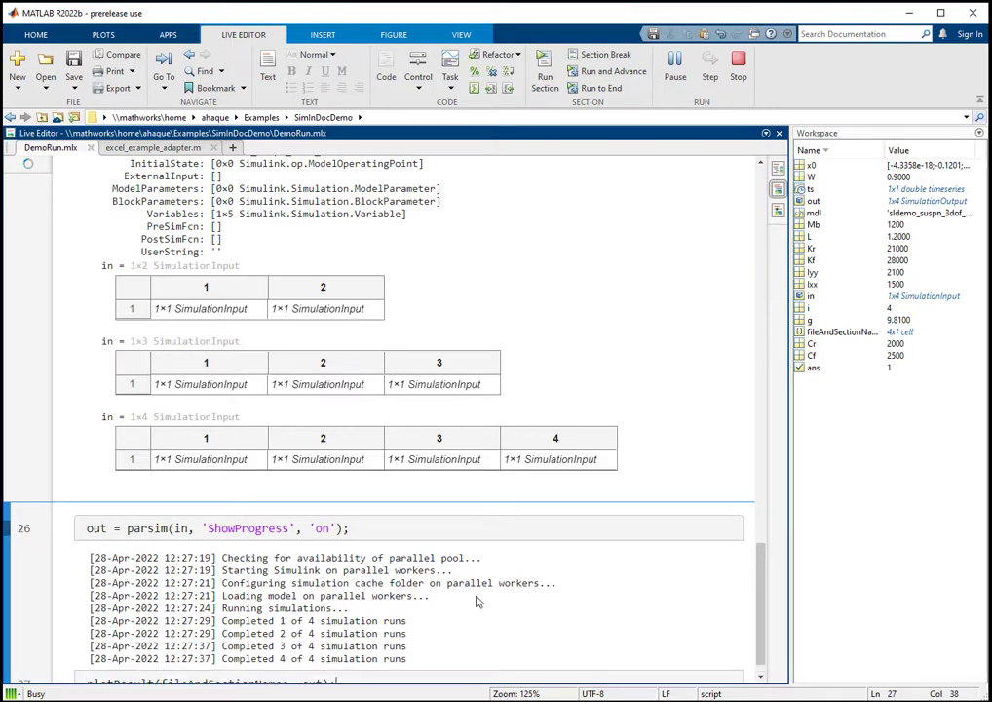
pyautogui.scroll(-3)
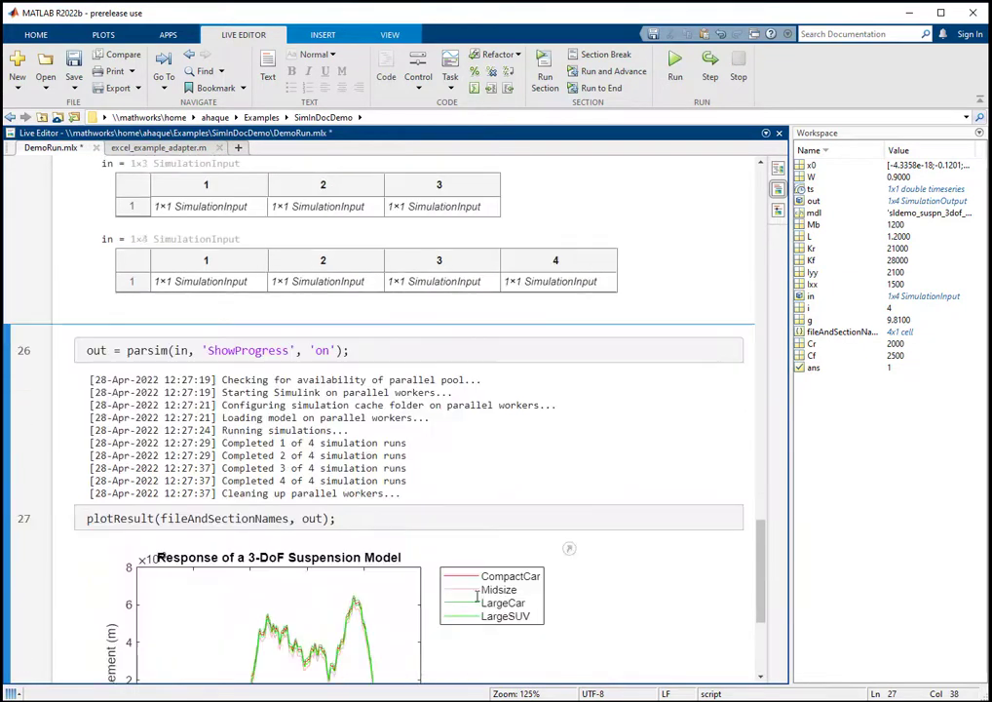
pyautogui.scroll(-3)
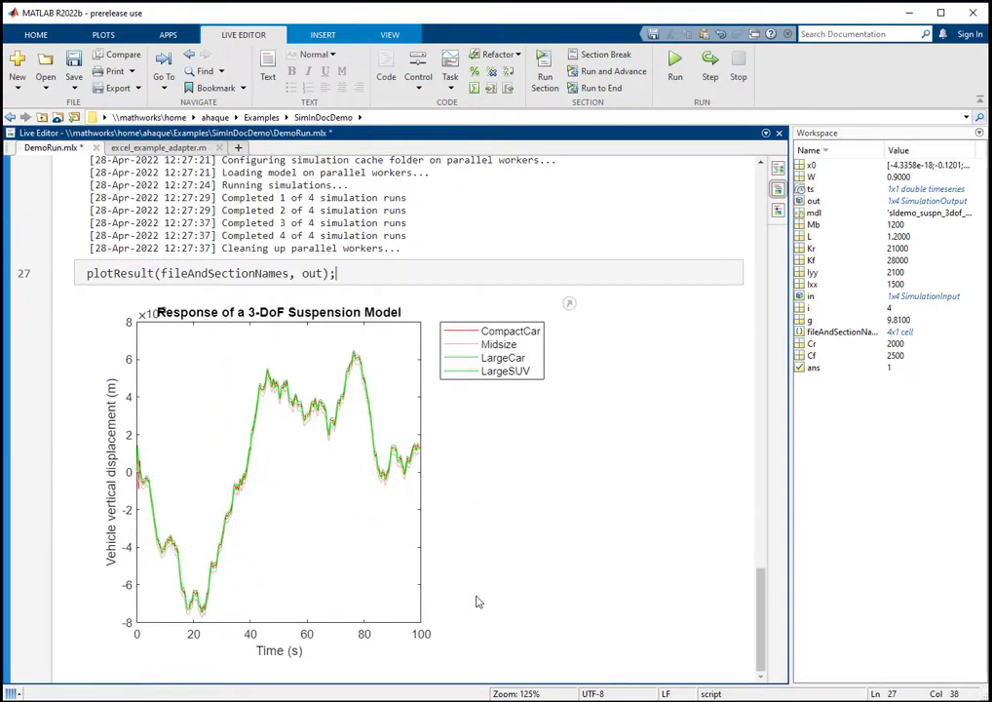